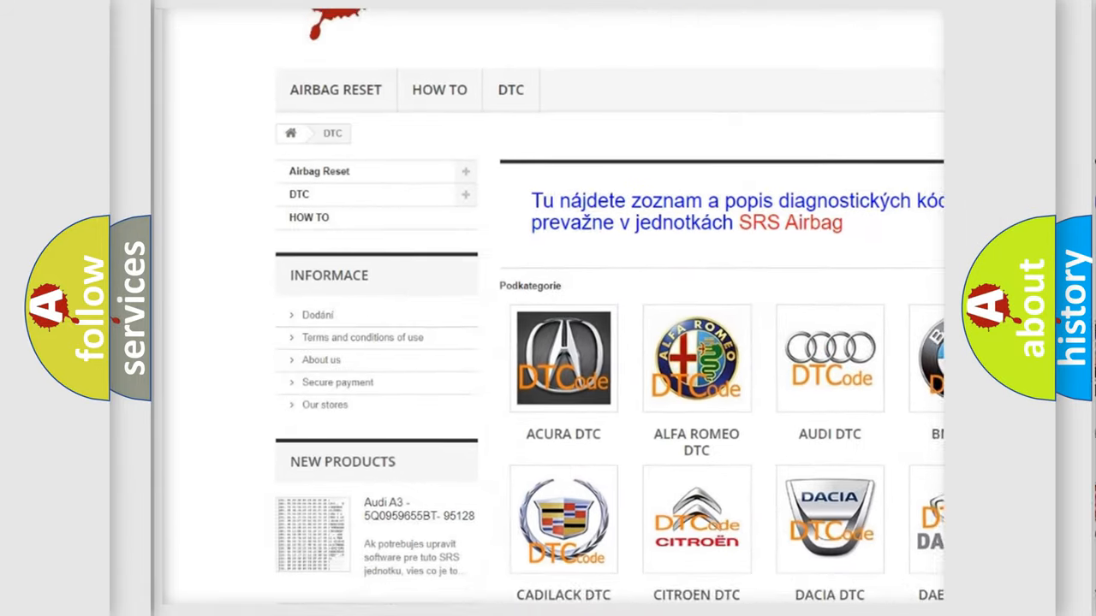
Step: Scroll the DTC category page to show the car-brand logo grid from Acura to Kia
scroll(down, 3)
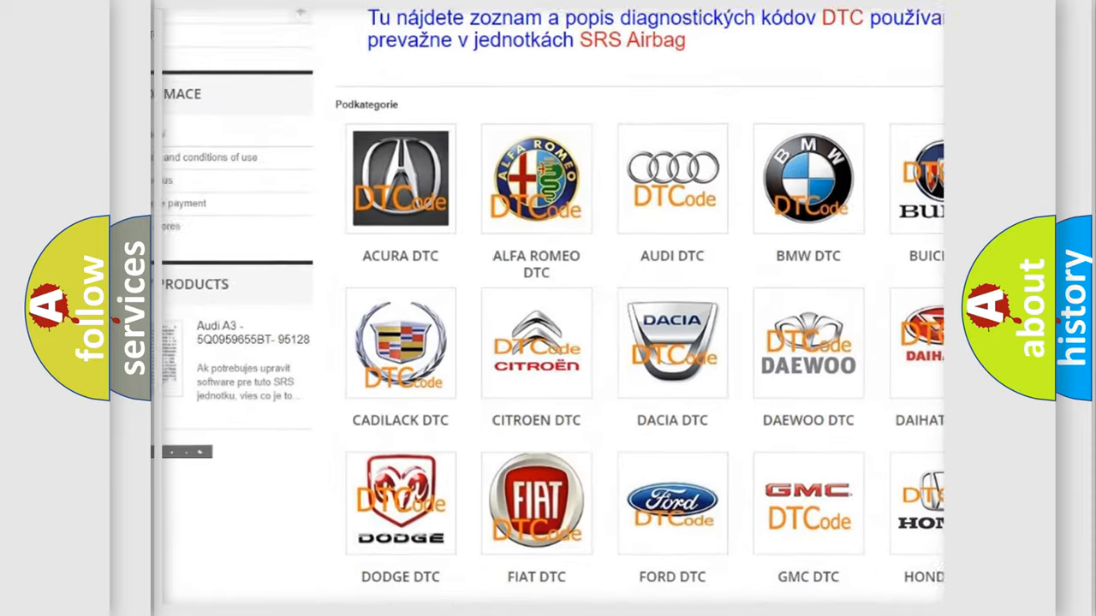
scroll(down, 3)
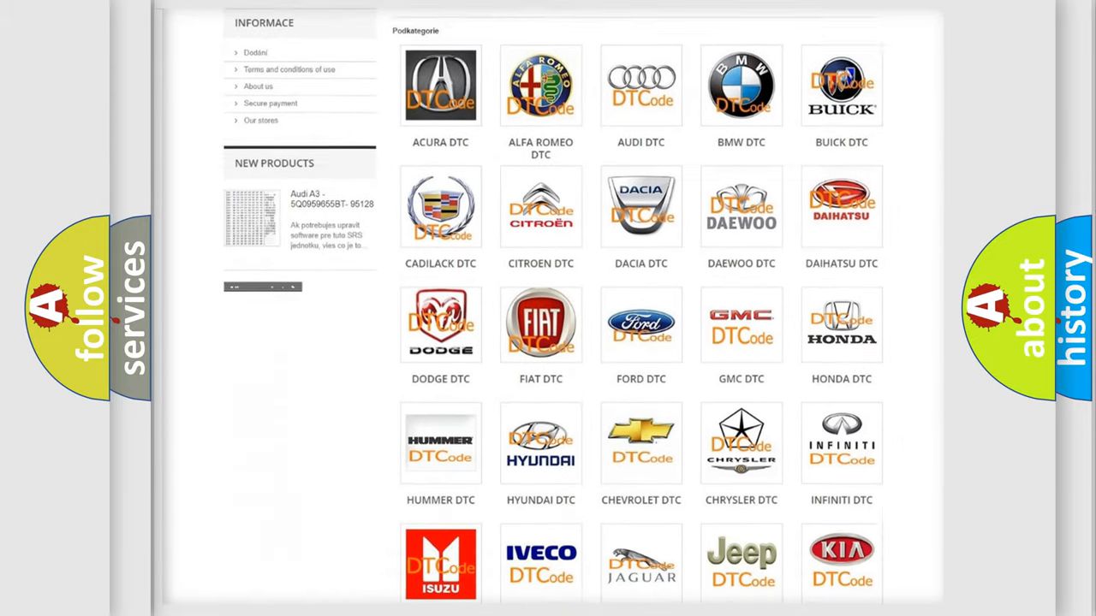
scroll(down, 3)
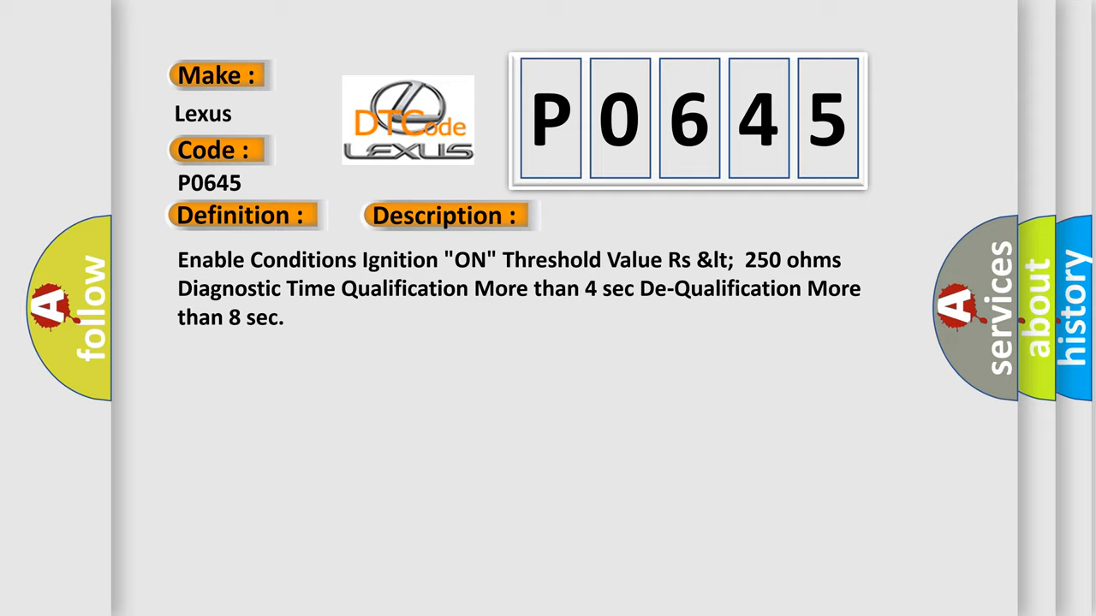
Step: Advance the slide to reveal the P0645 causes: harness short to ground, faulty FIS, faulty SRSCM
click(631, 216)
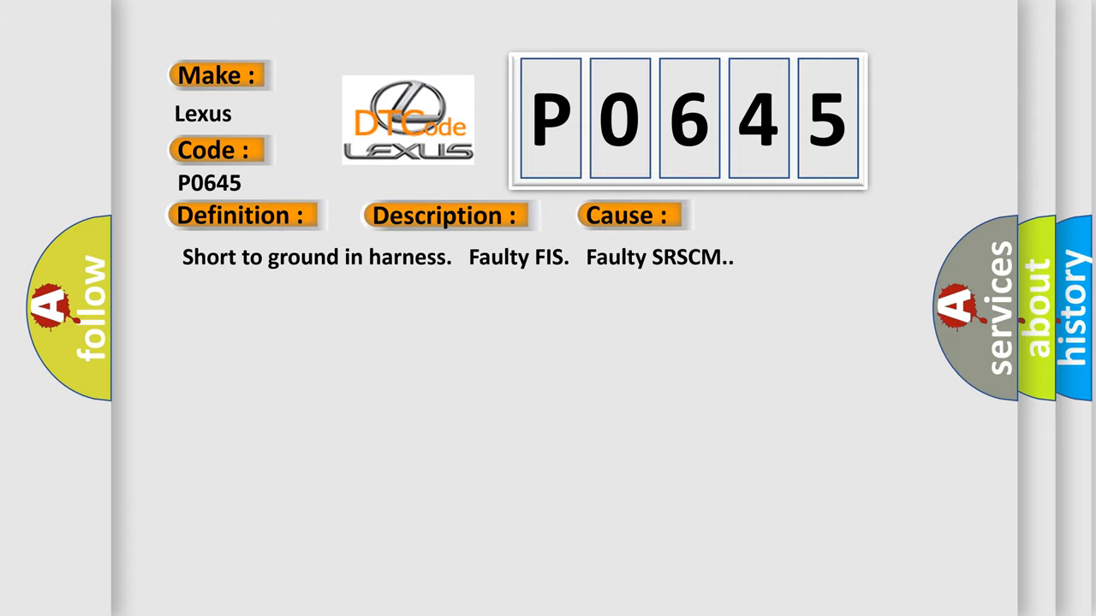